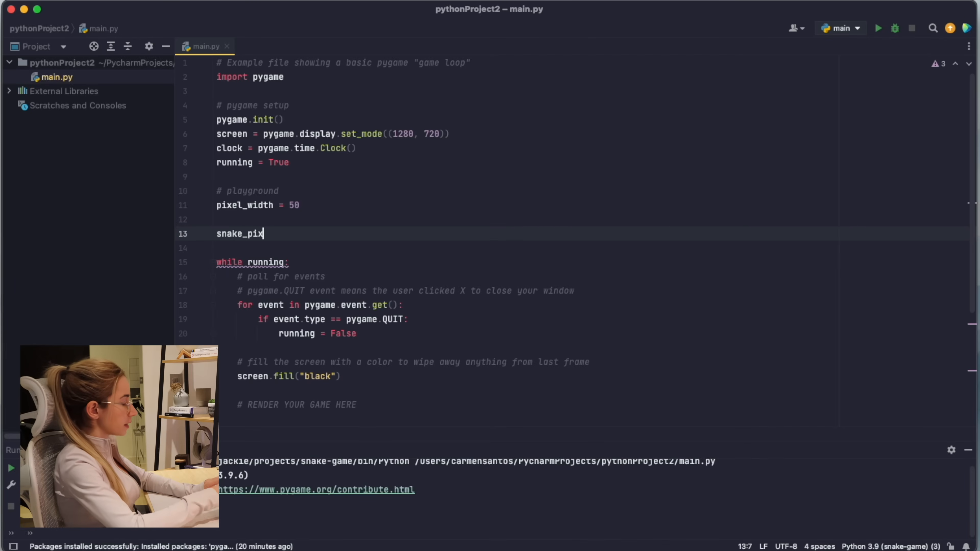
type("el =")
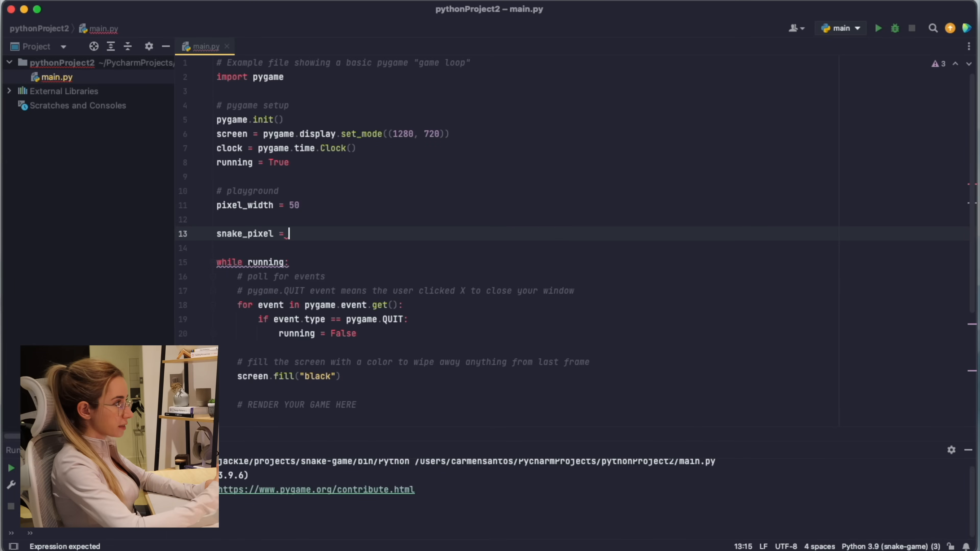
type("pygame.rect")
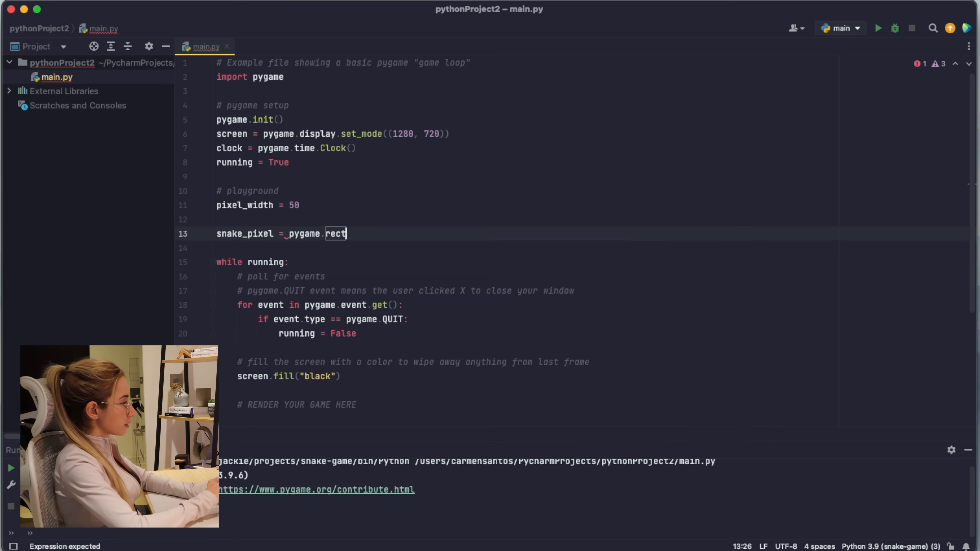
type(".Rect")
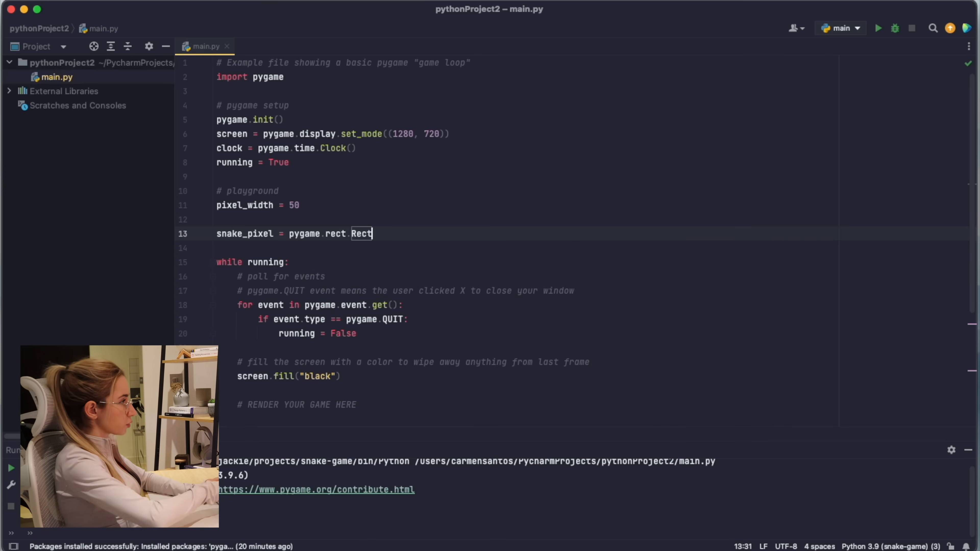
type("([])")
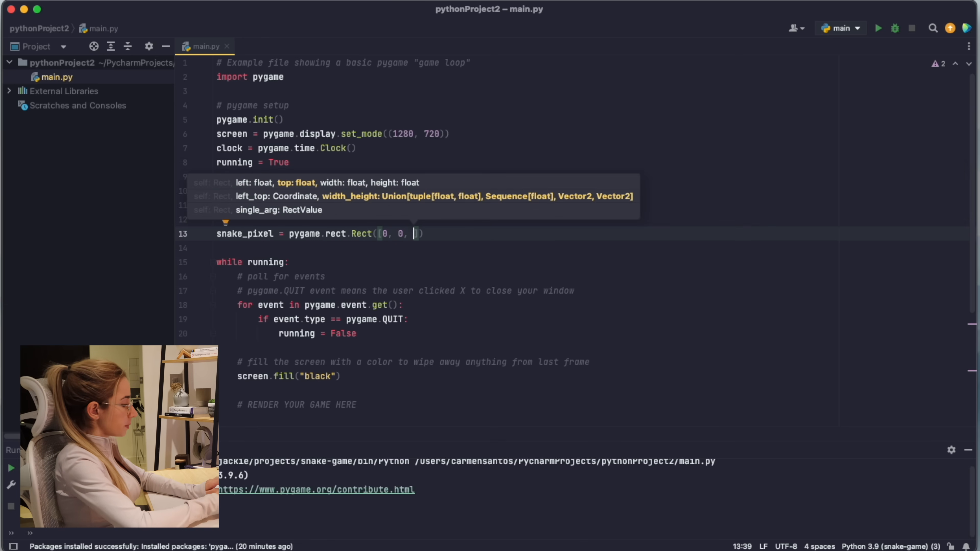
type("pixel_width,")
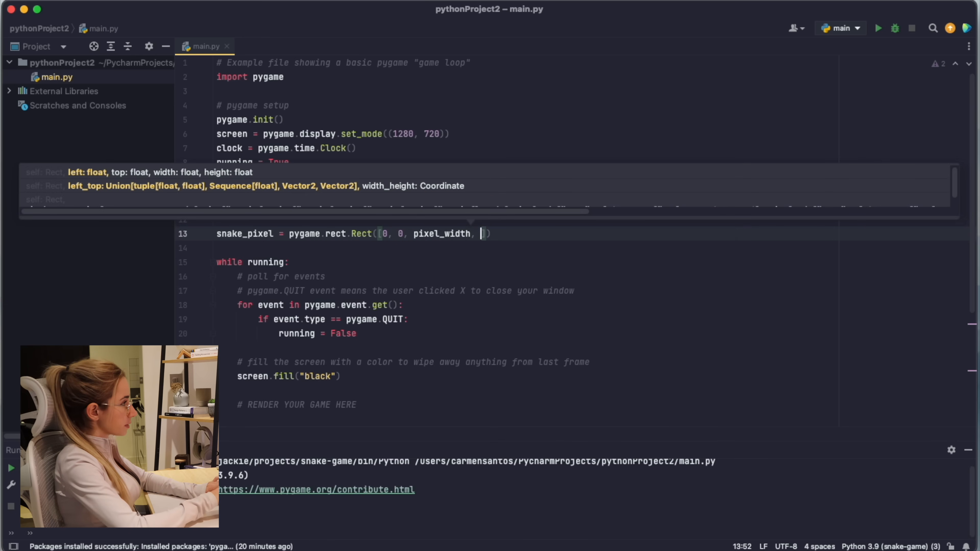